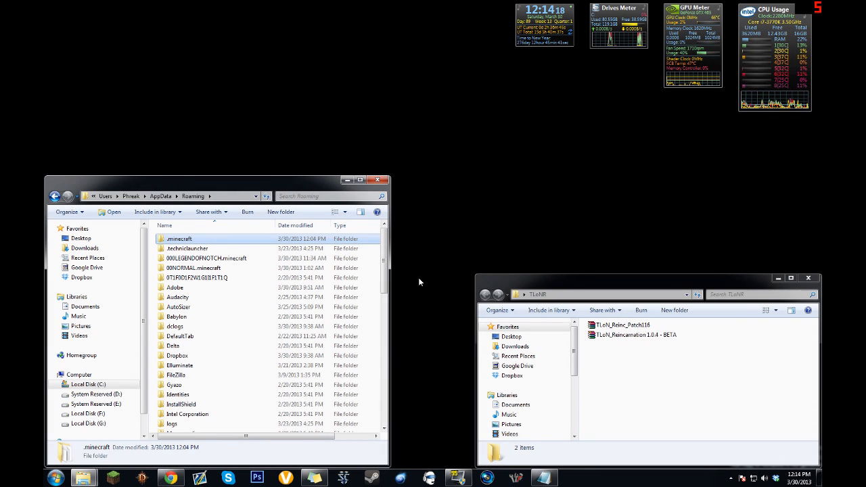
mouse_move(452, 255)
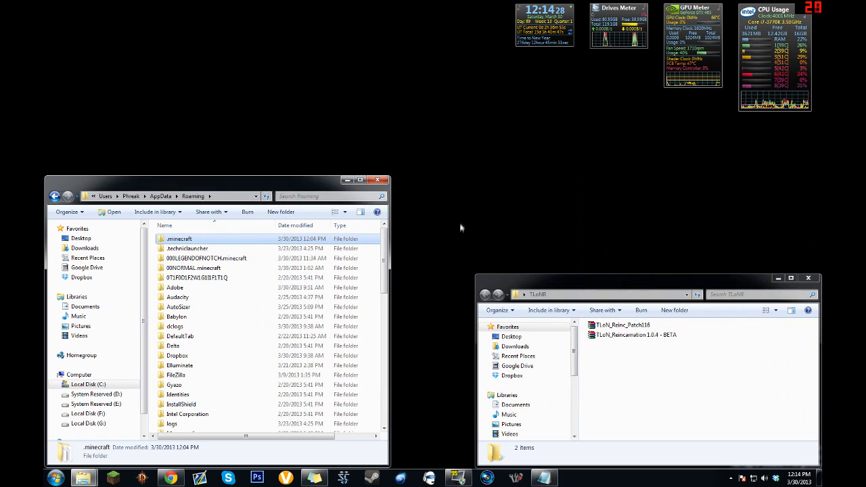
mouse_move(417, 236)
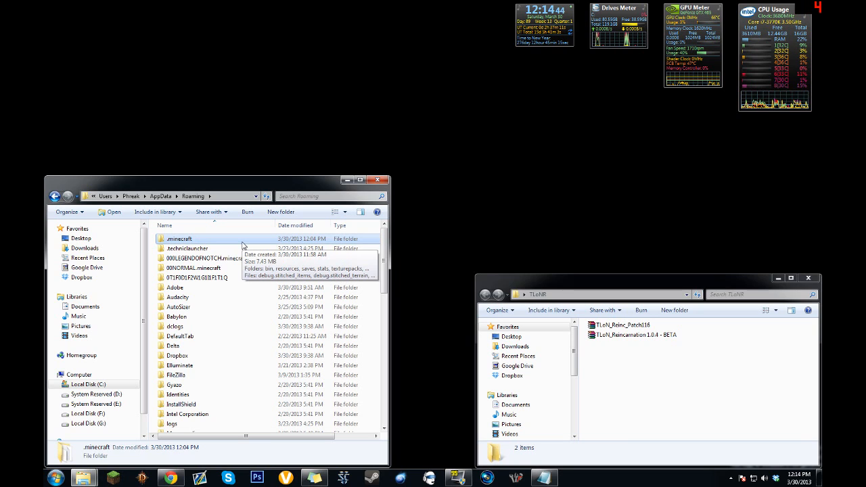
mouse_move(196, 249)
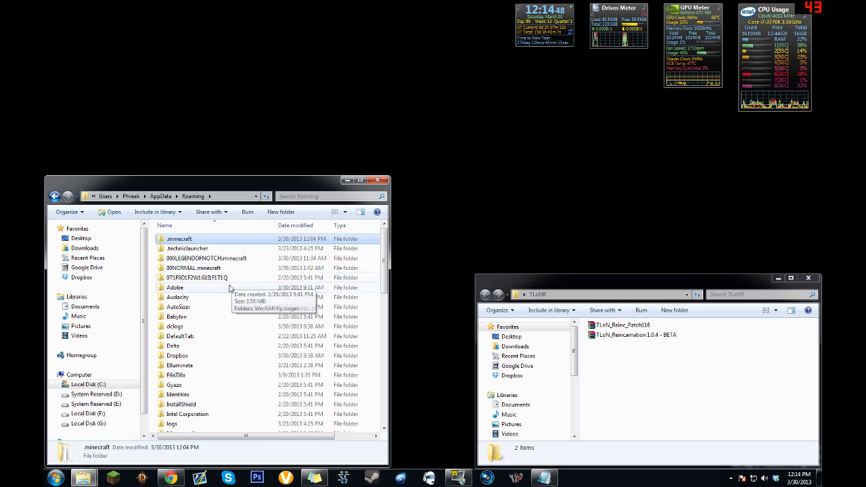
mouse_move(210, 277)
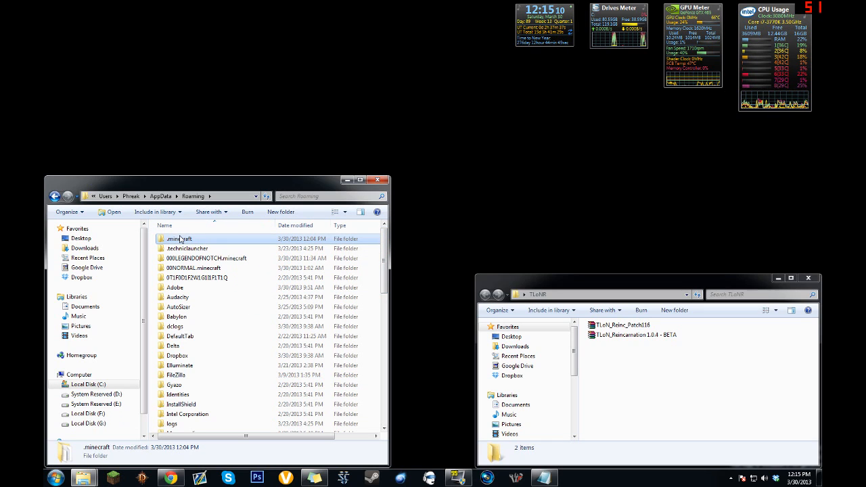
- Navigate into .minecraft\bin and open minecraft.jar as a WinRAR archive
double_click(179, 238)
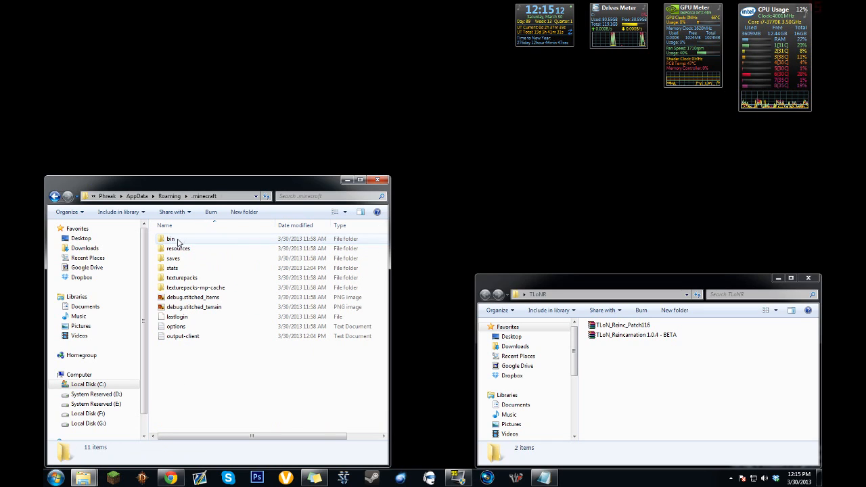
double_click(171, 238)
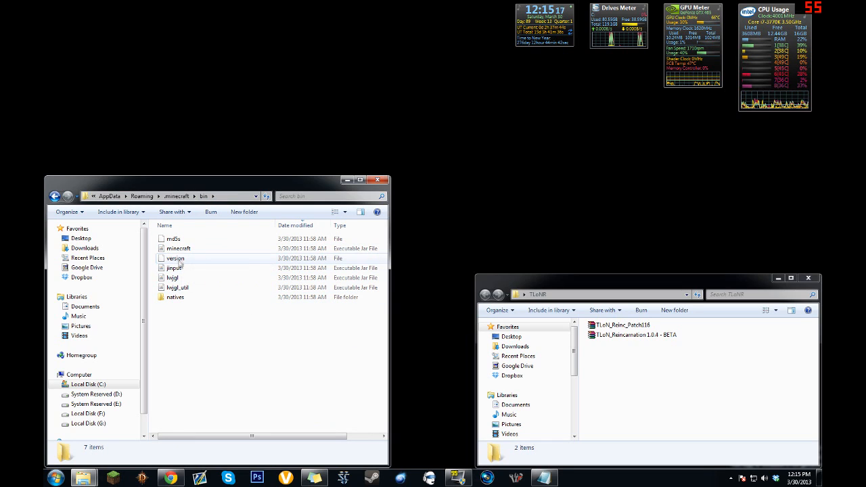
mouse_move(179, 249)
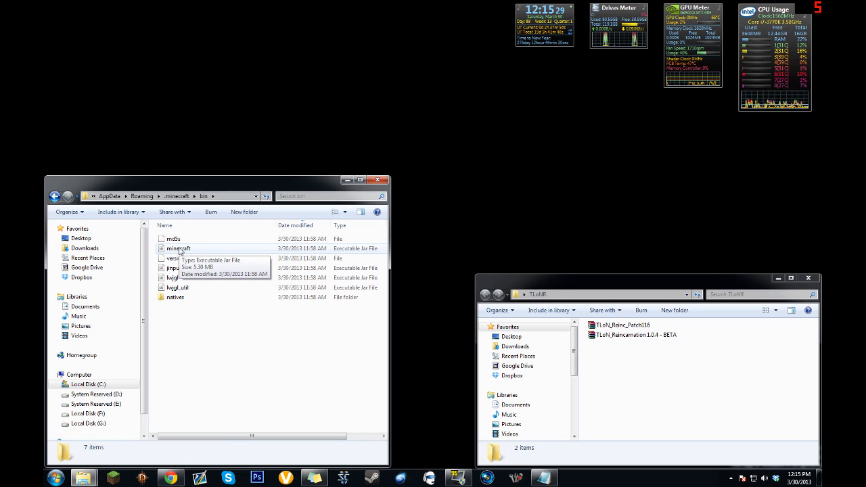
right_click(179, 249)
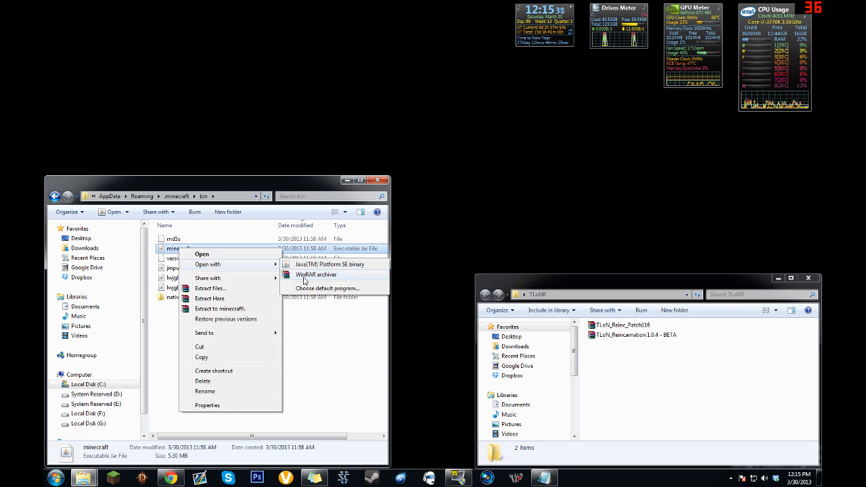
left_click(315, 275)
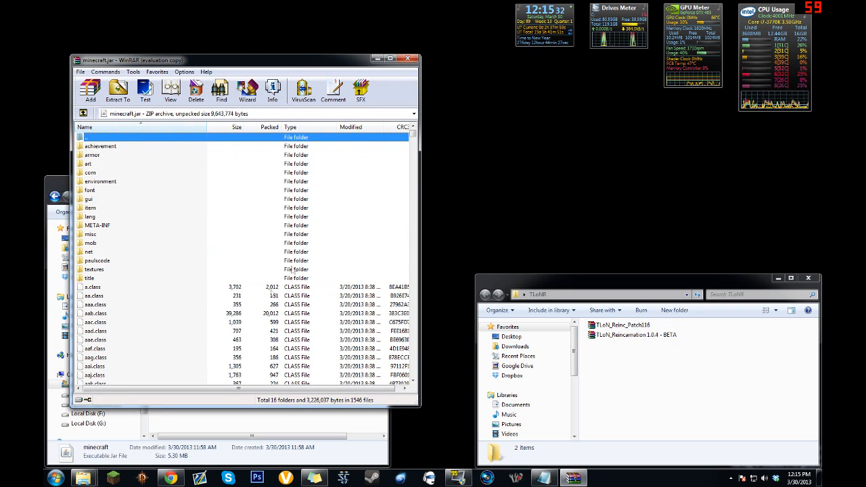
scroll("down", 3)
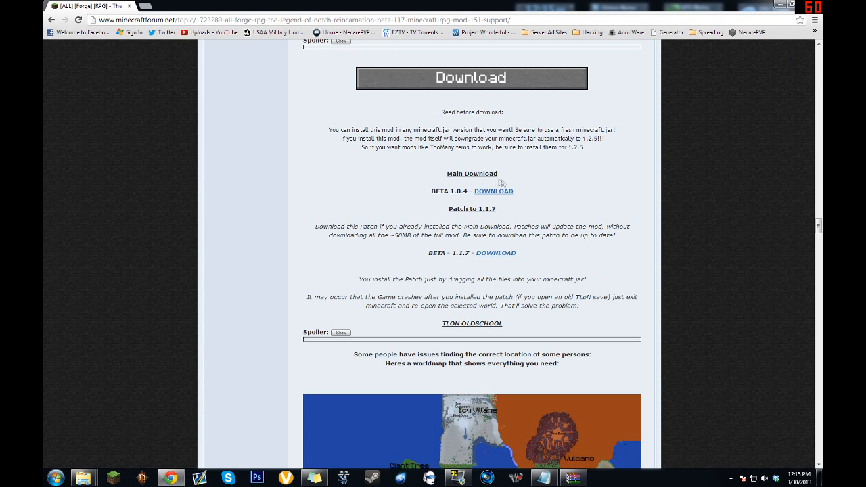
- Browse the forum thread's Download and Changelog sections for the mod
left_click(492, 191)
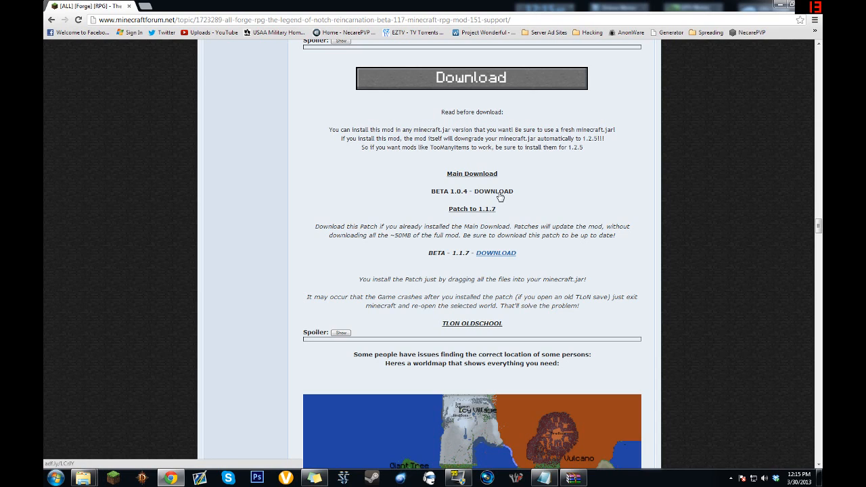
mouse_move(508, 257)
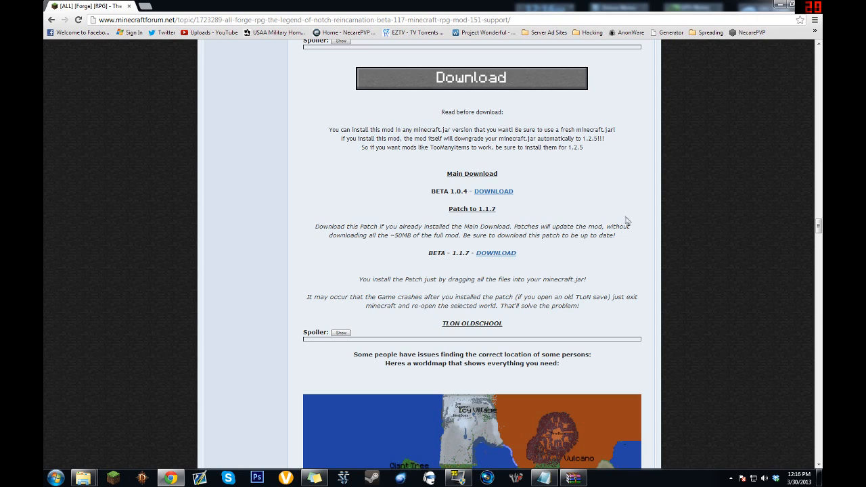
scroll("up", 3)
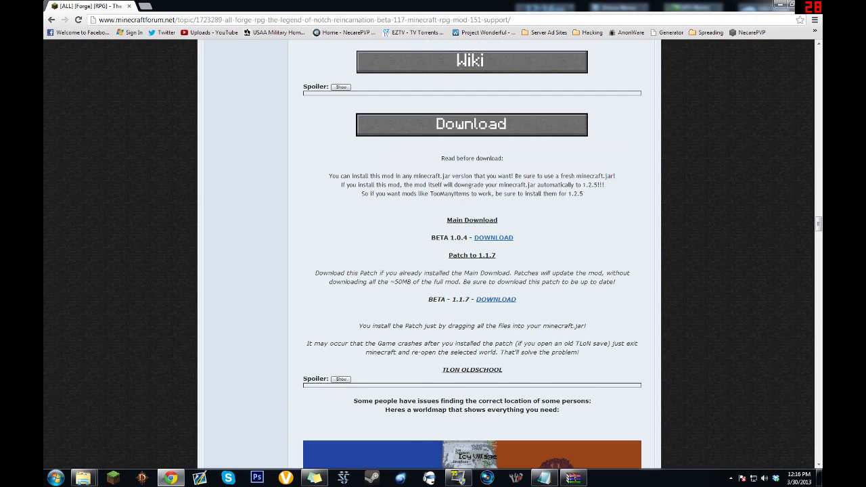
scroll("down", 3)
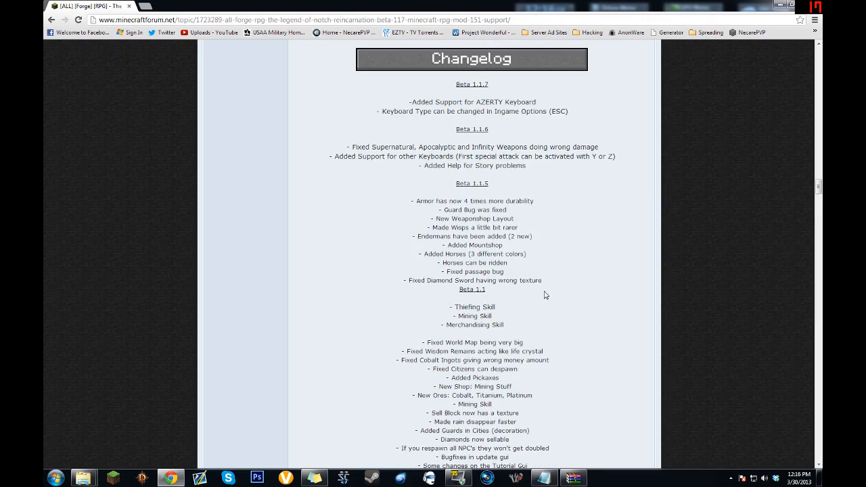
scroll("down", 3)
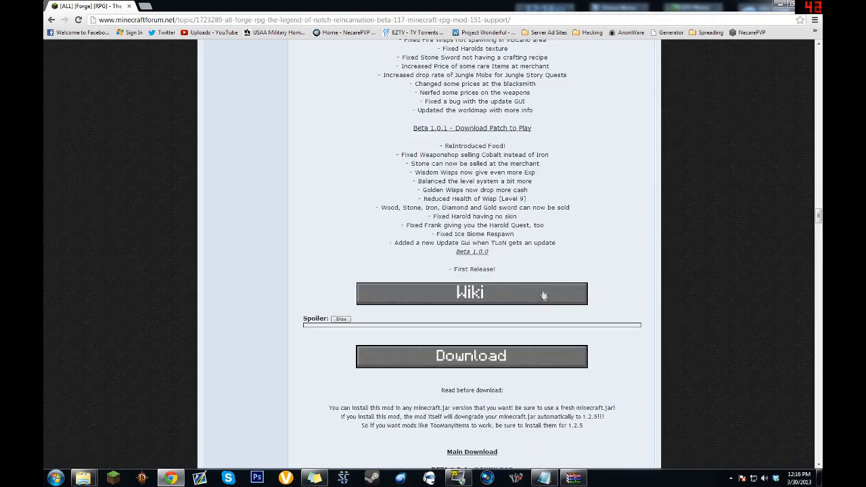
scroll("down", 3)
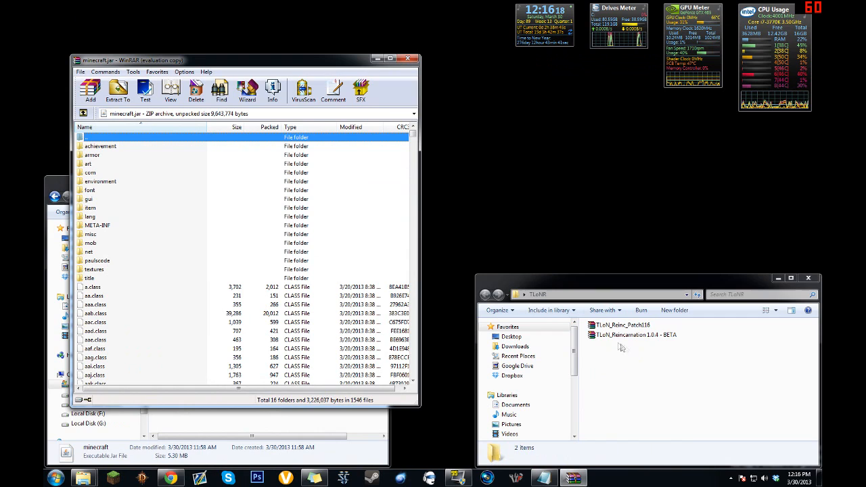
- Open the Reincarnation 1.0.4 BETA archive from the mod's download folder
left_click(635, 336)
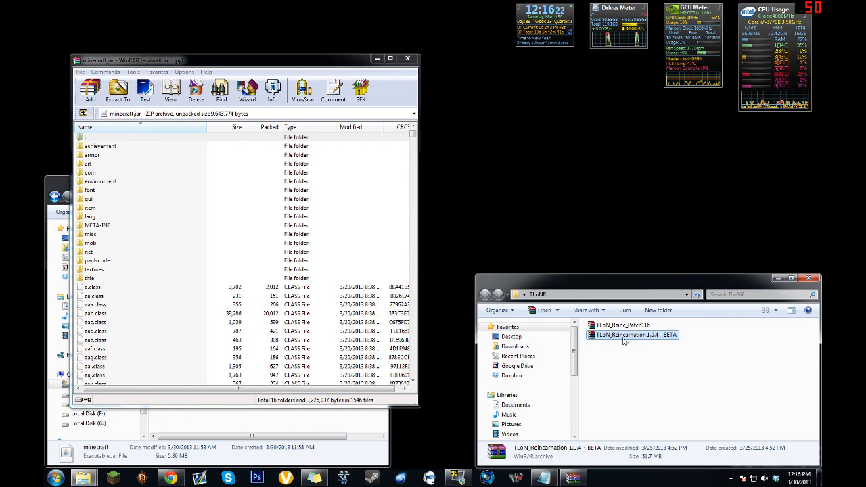
left_click(622, 324)
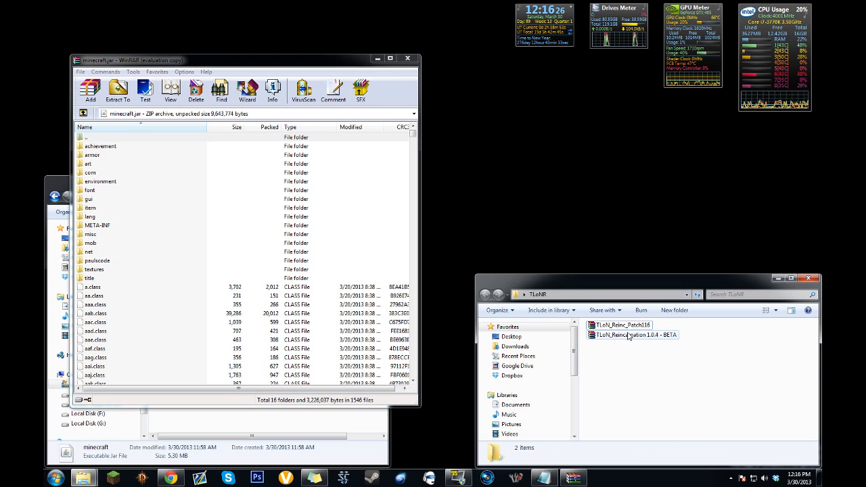
double_click(632, 335)
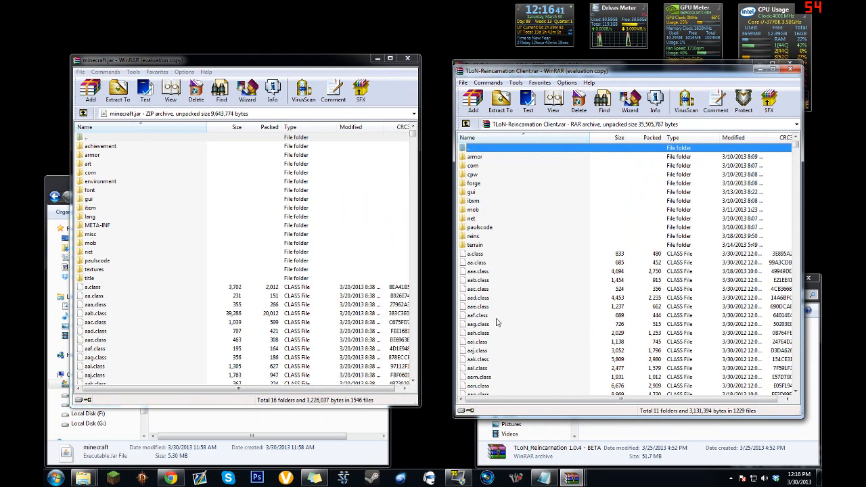
- Select all files in the mod archive and add them into minecraft.jar
left_click(478, 290)
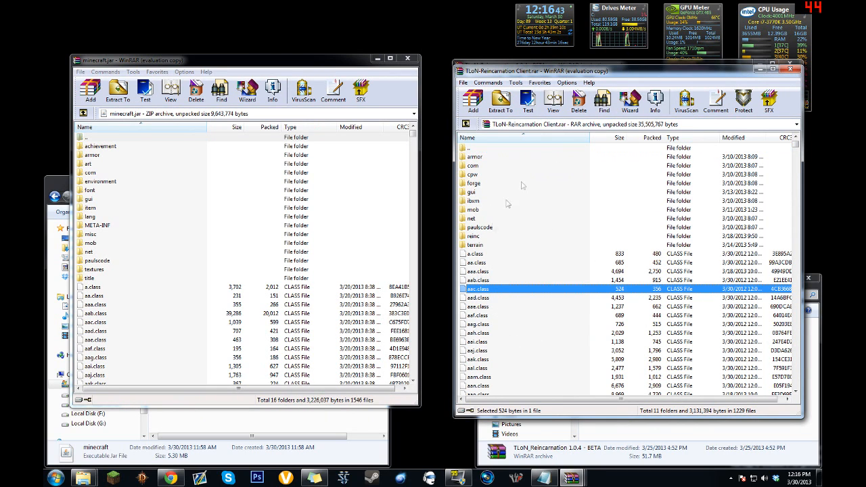
key("ctrl+a")
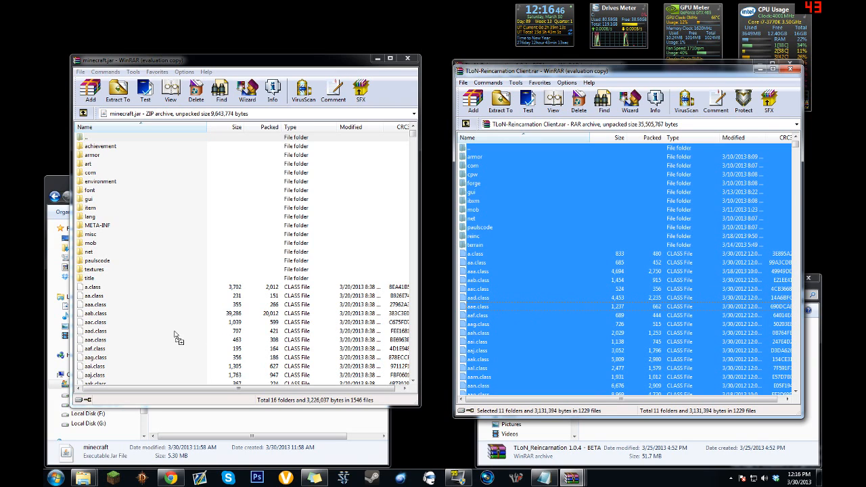
mouse_move(100, 227)
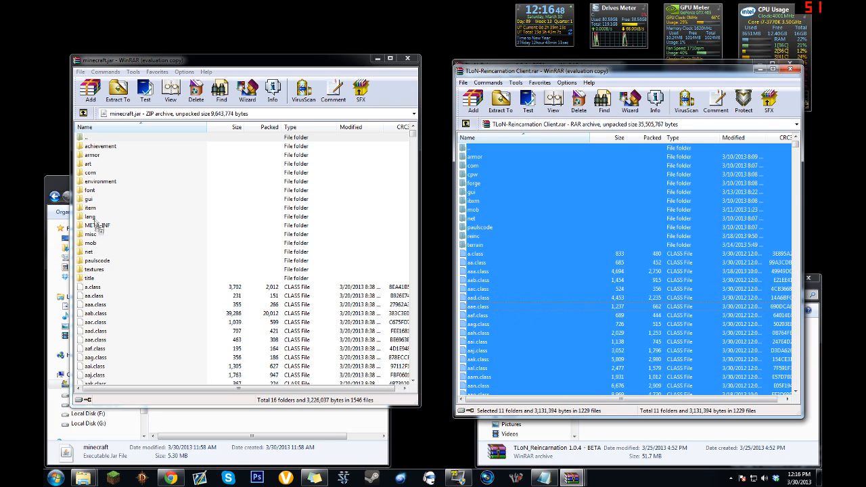
left_click(501, 100)
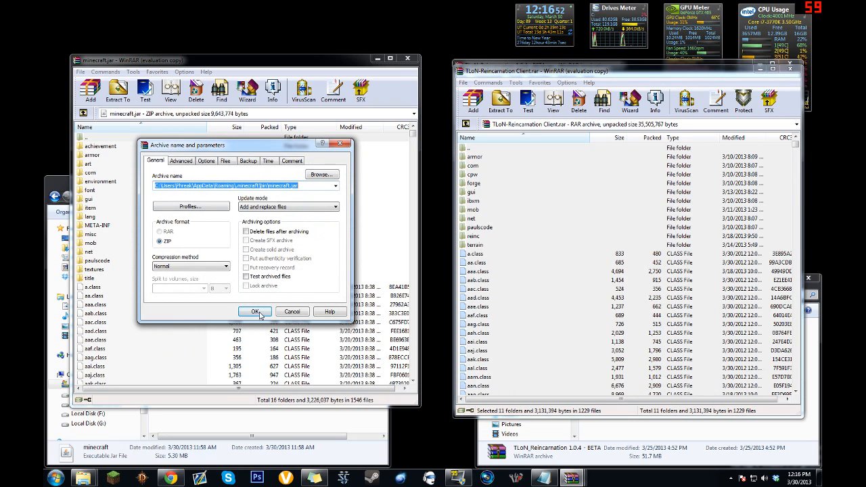
left_click(254, 311)
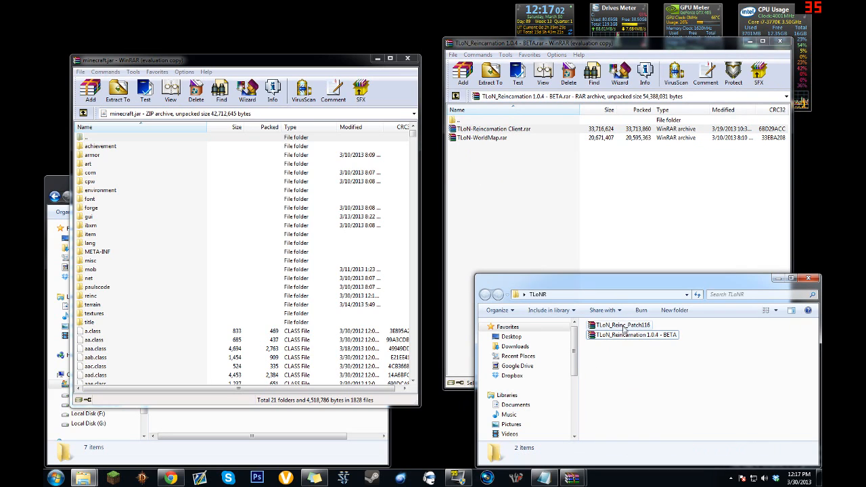
mouse_move(622, 335)
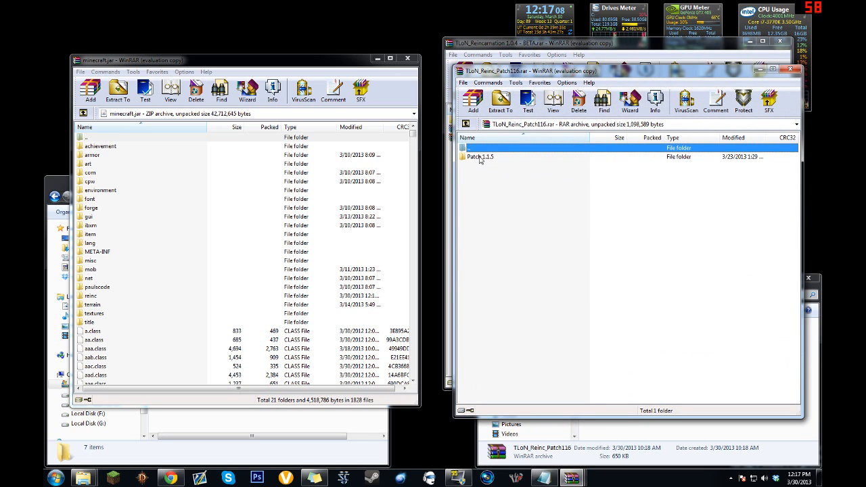
mouse_move(498, 162)
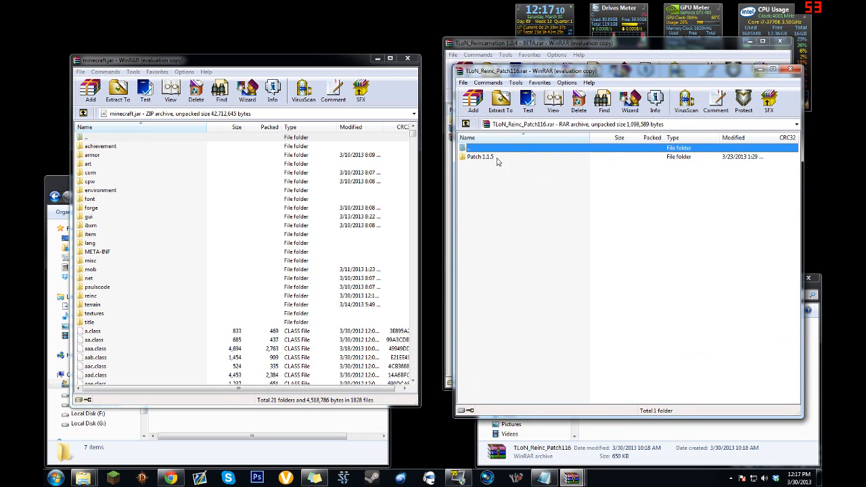
- Add the Patch 1.1.5 class files into minecraft.jar and confirm
double_click(481, 157)
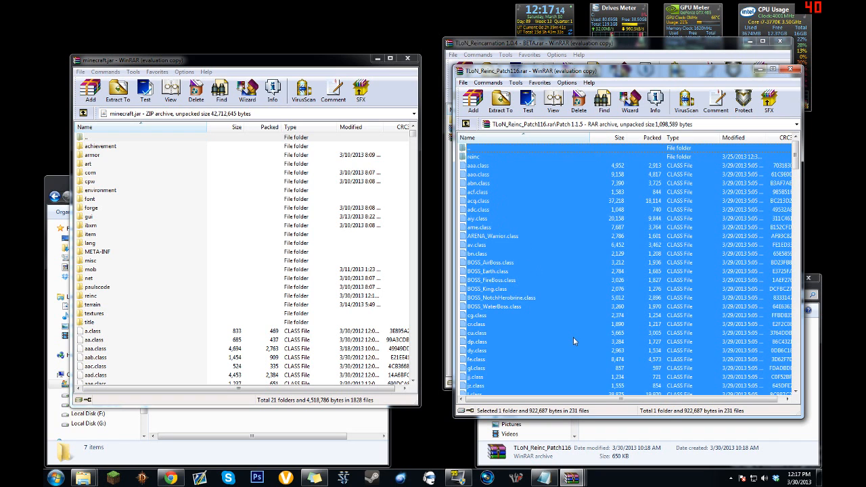
left_click(89, 90)
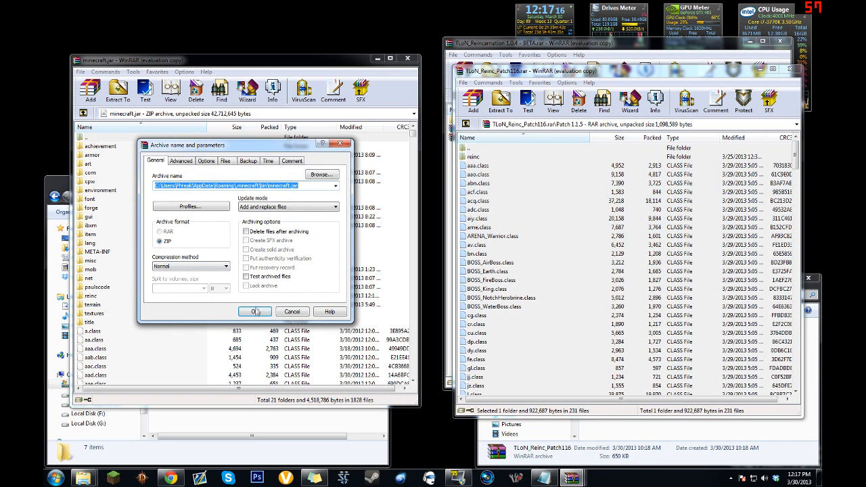
left_click(254, 311)
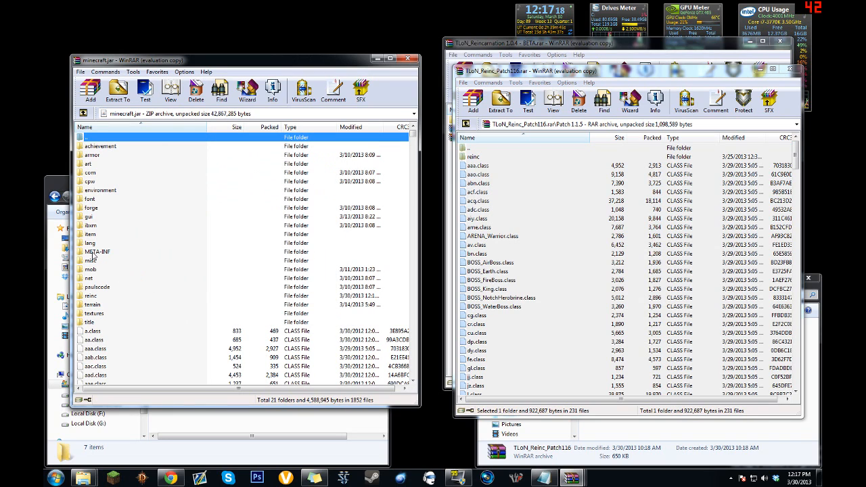
- Delete the META-INF folder from minecraft.jar
left_click(97, 250)
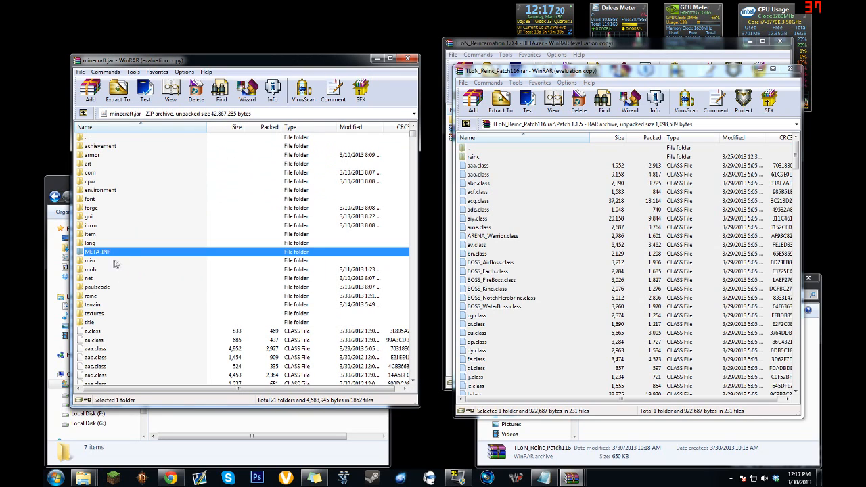
mouse_move(127, 260)
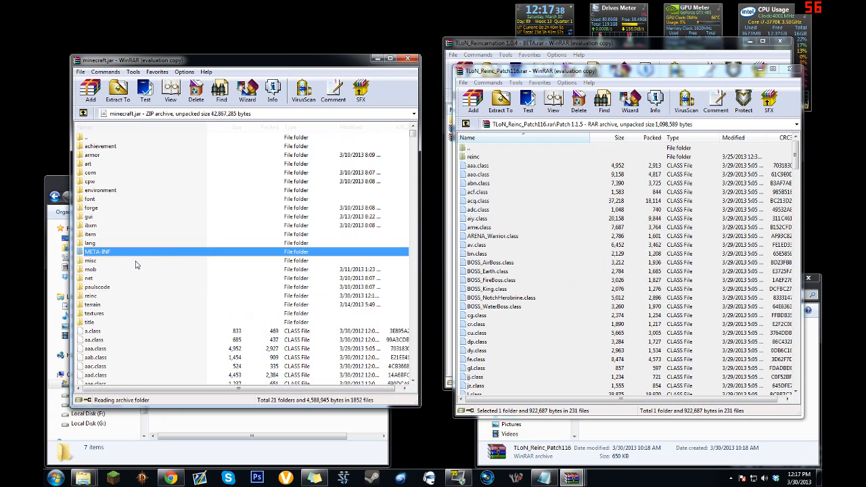
left_click(89, 252)
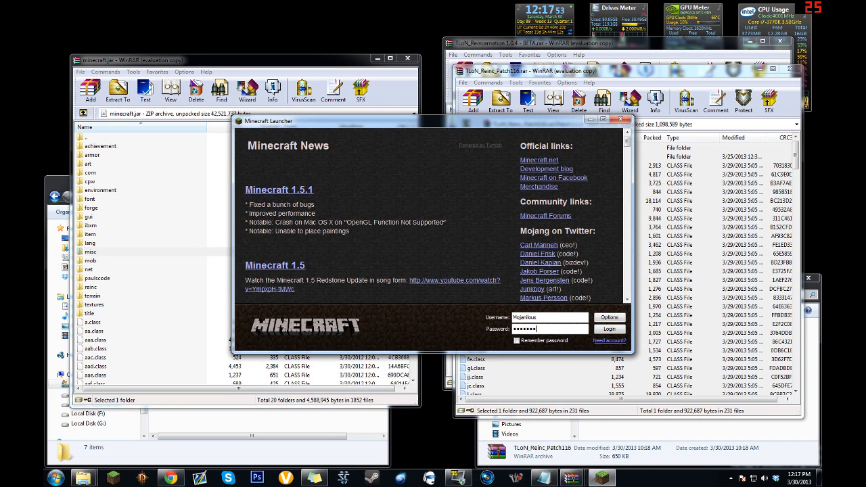
- Log in, view the empty Singleplayer world list, then quit the game
left_click(609, 329)
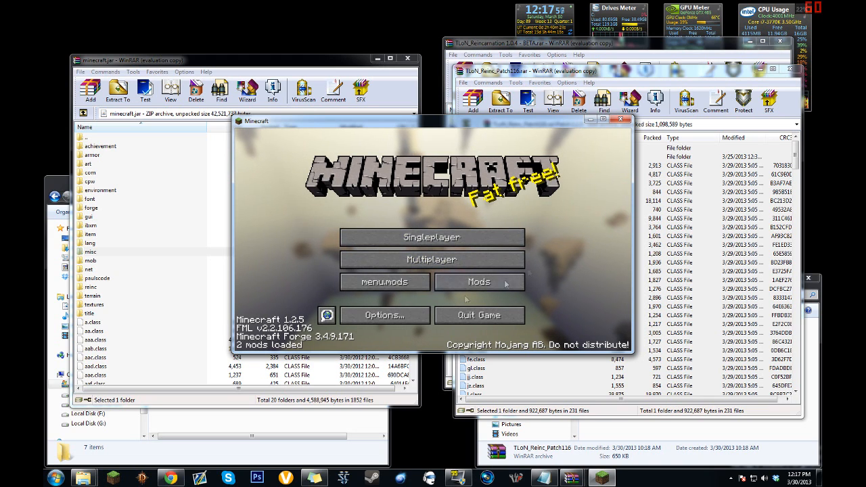
left_click(431, 236)
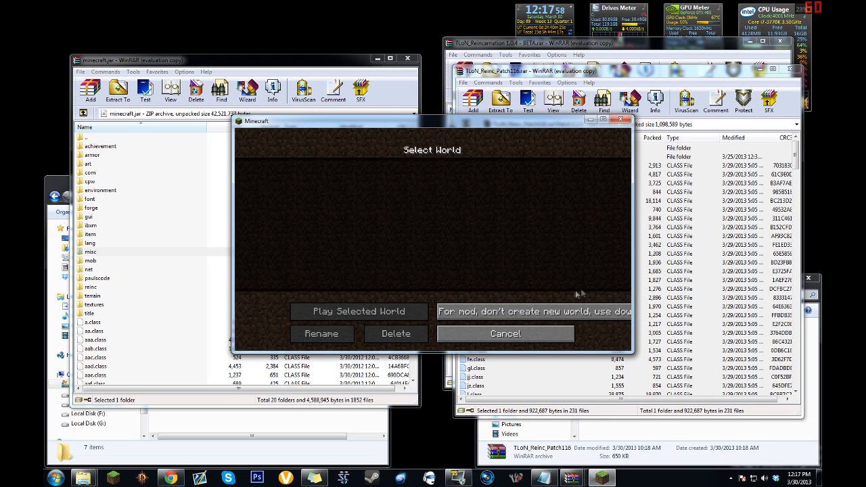
mouse_move(605, 232)
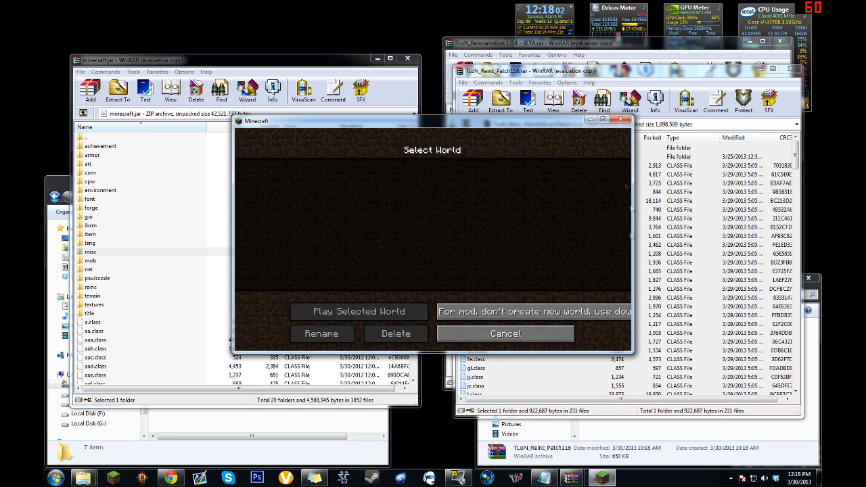
mouse_move(548, 346)
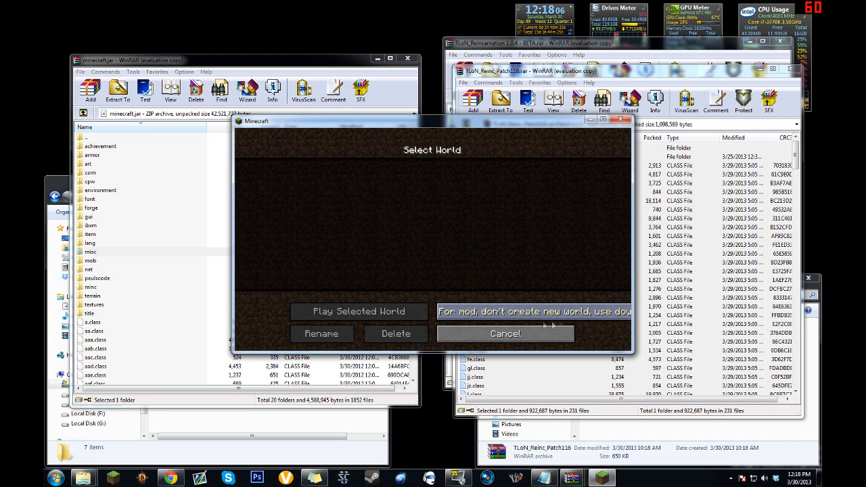
left_click(505, 333)
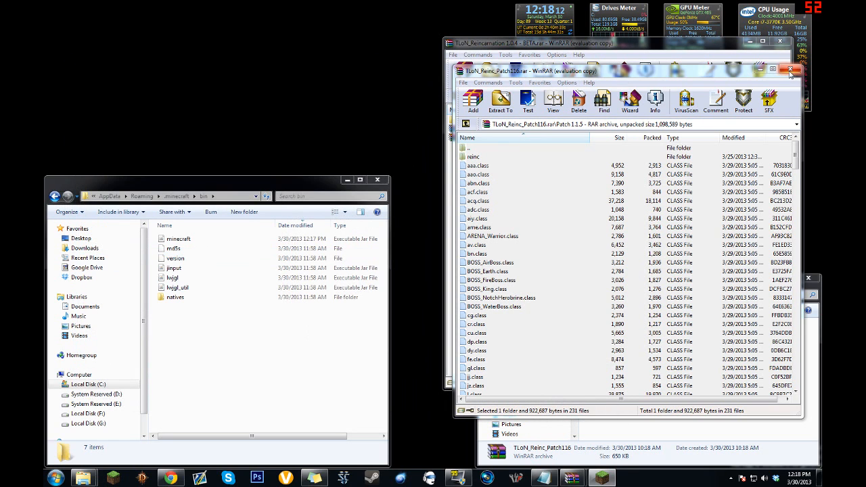
- Close the patch archive and open TLoN-WorldMap.rar
left_click(792, 71)
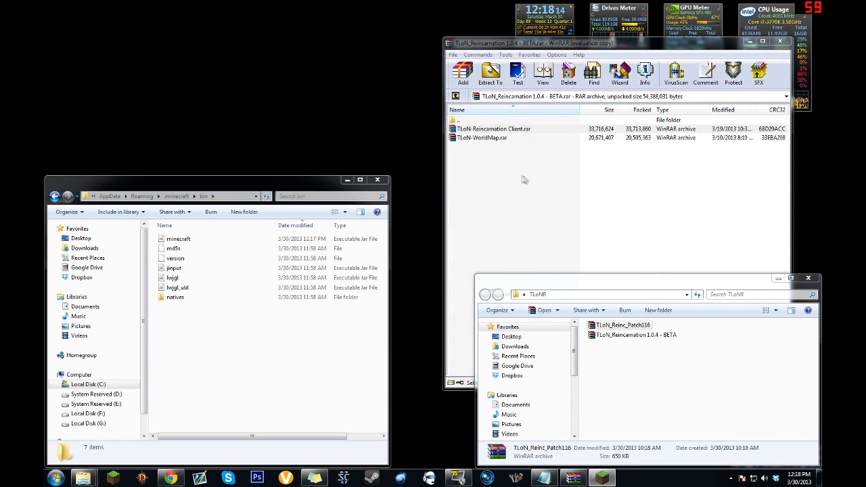
left_click(482, 138)
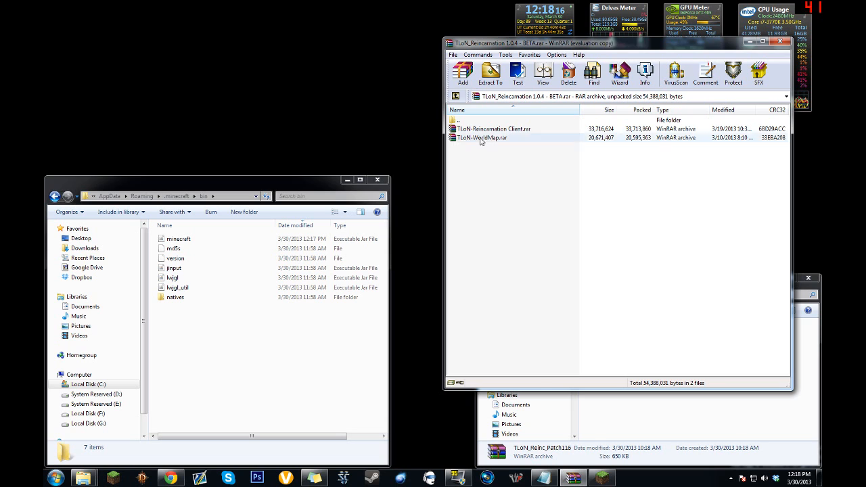
double_click(479, 138)
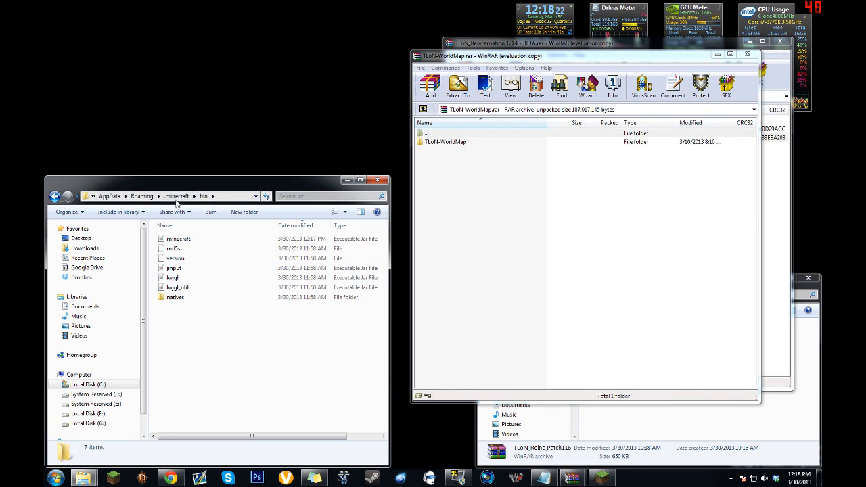
- Drag the TLoN-WorldMap folder into the .minecraft\saves folder
left_click(178, 196)
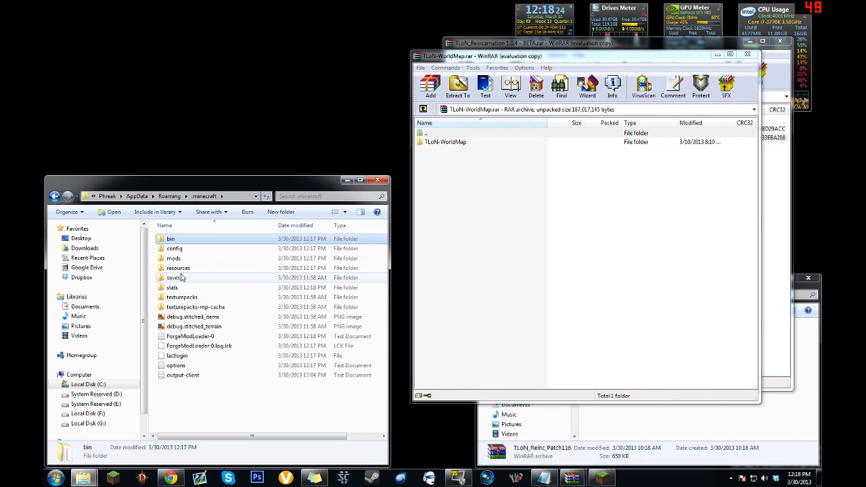
double_click(174, 277)
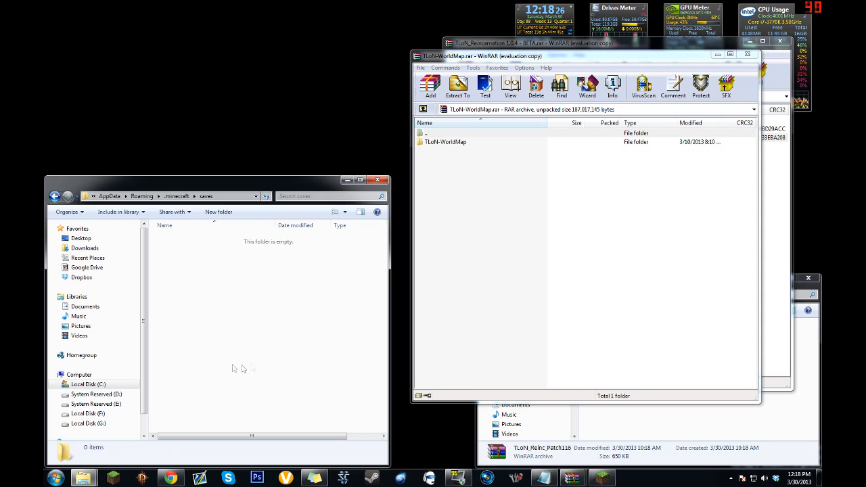
mouse_move(227, 279)
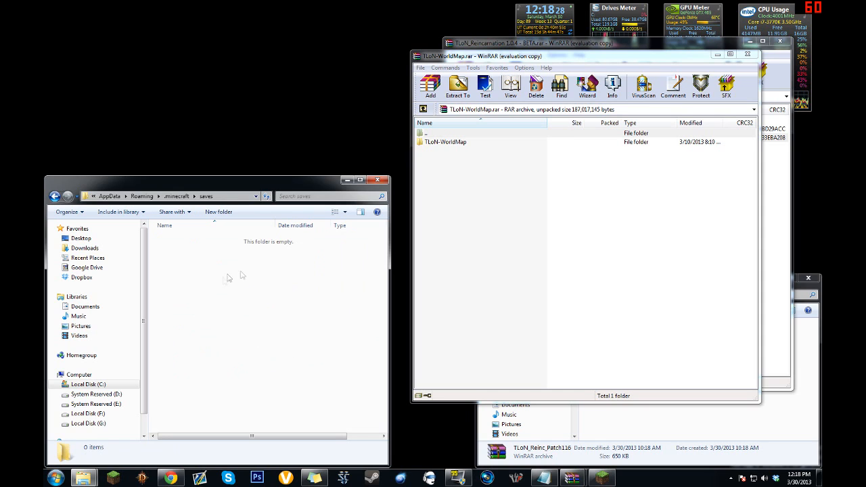
mouse_move(238, 301)
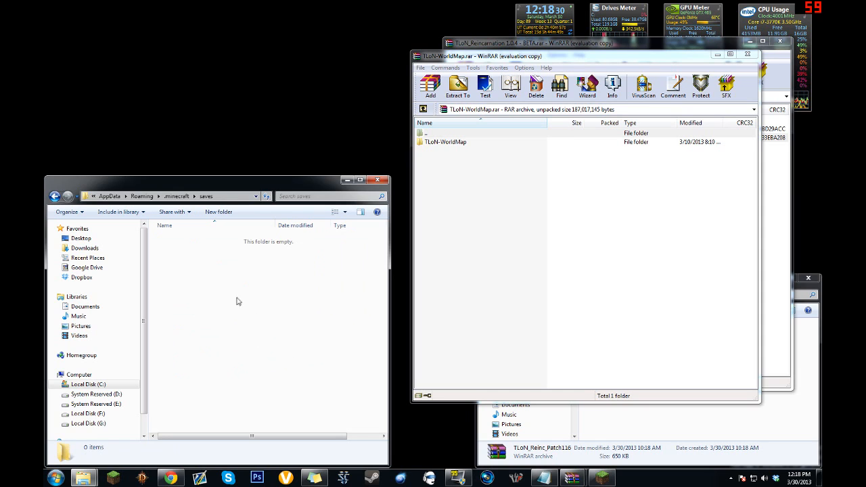
mouse_move(192, 260)
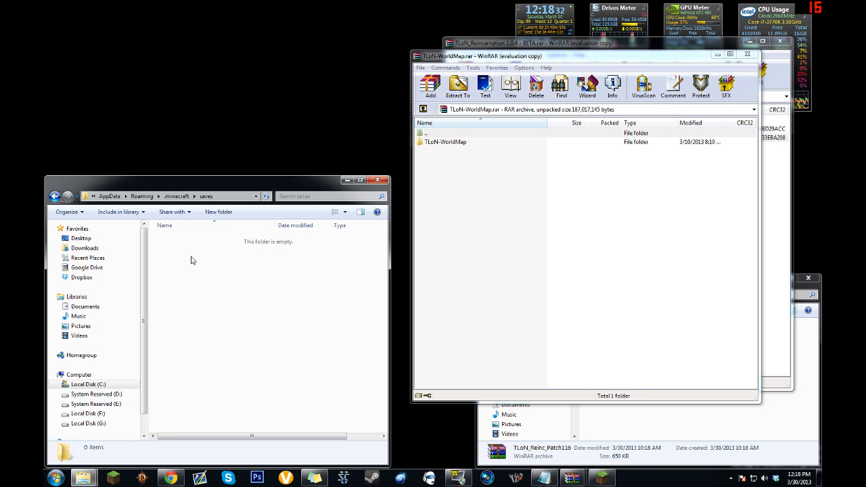
mouse_move(245, 360)
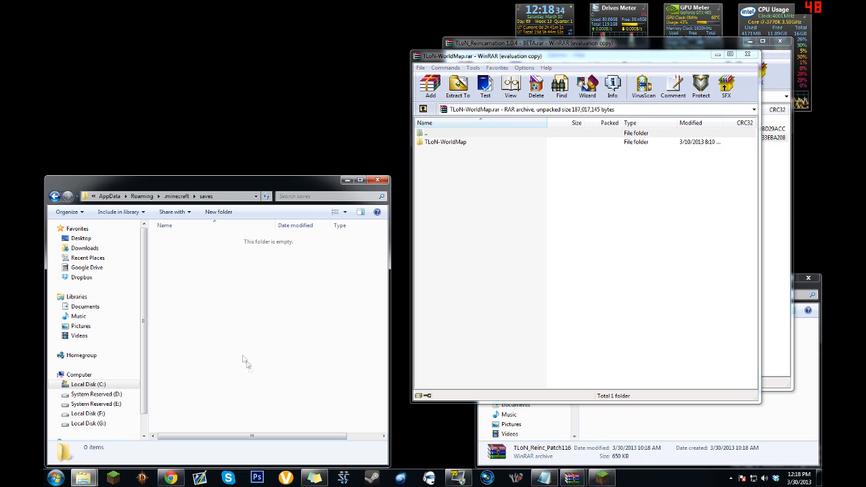
left_click(444, 142)
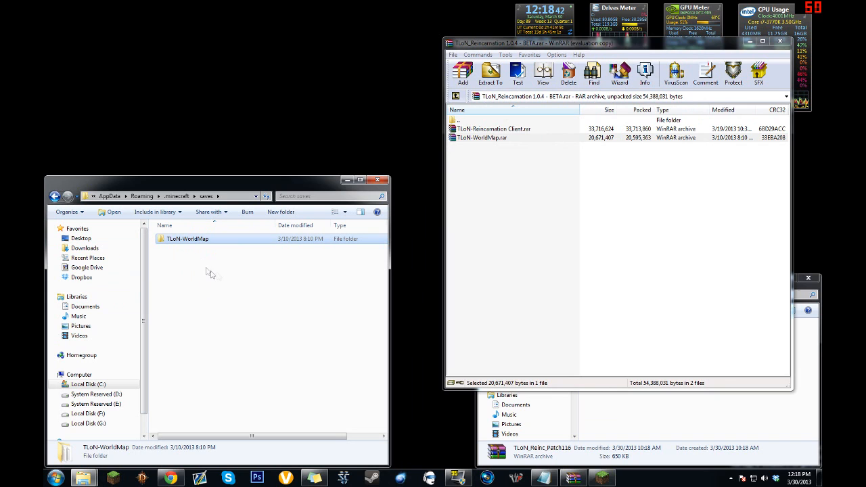
- Select the TLoN-WorldMap world in Singleplayer and start playing it
left_click(603, 477)
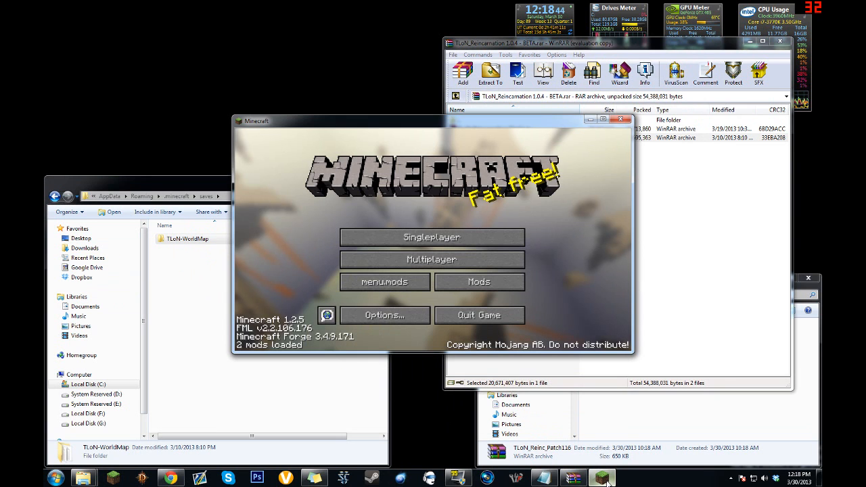
left_click(432, 237)
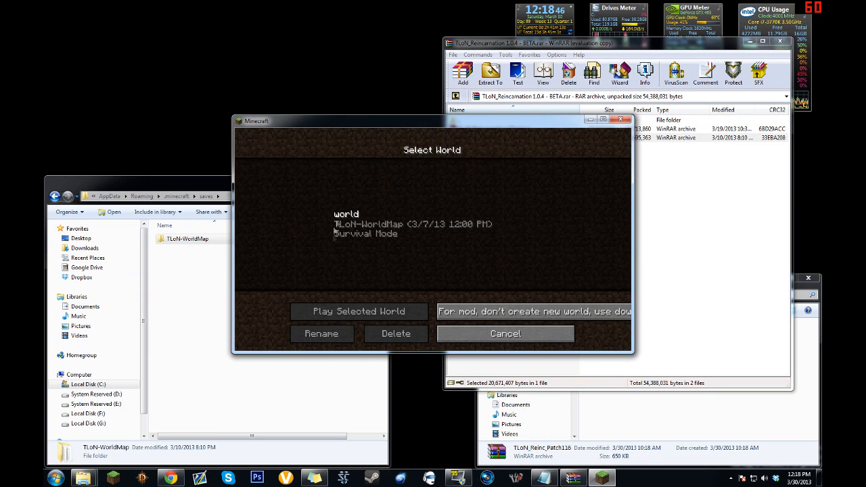
left_click(358, 311)
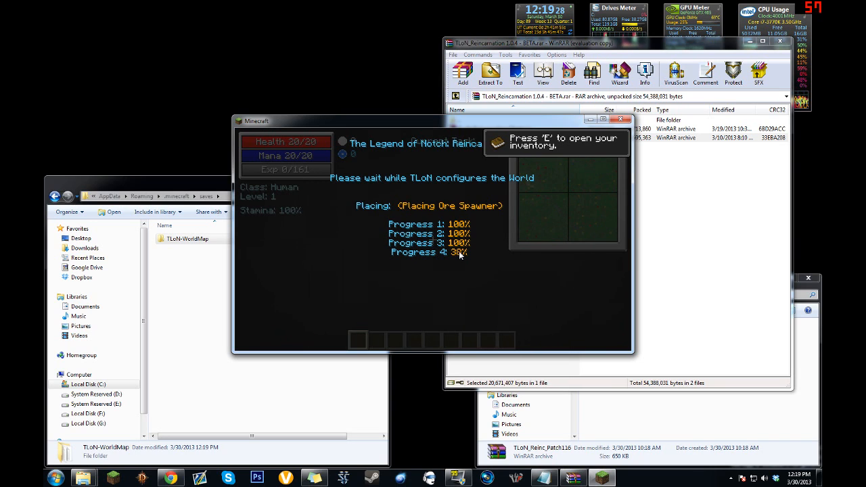
mouse_move(480, 293)
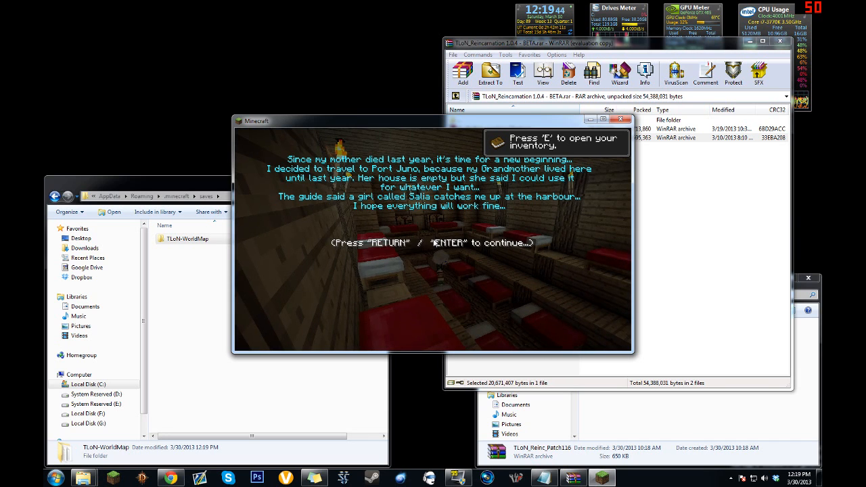
- Continue past the opening story and click through the tutorial pages to Fort Juno
key("return")
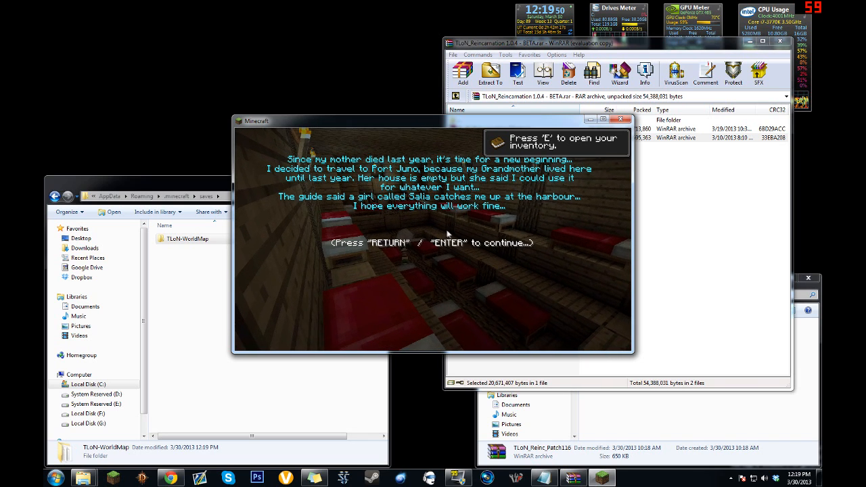
key("return")
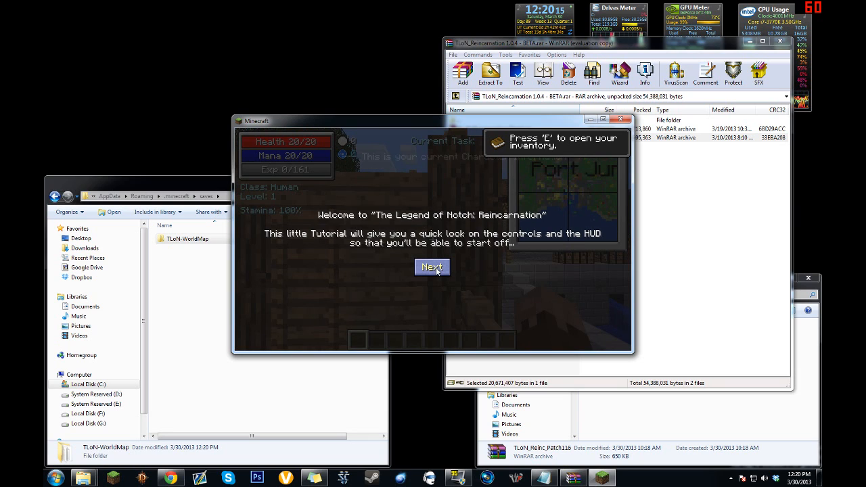
left_click(432, 268)
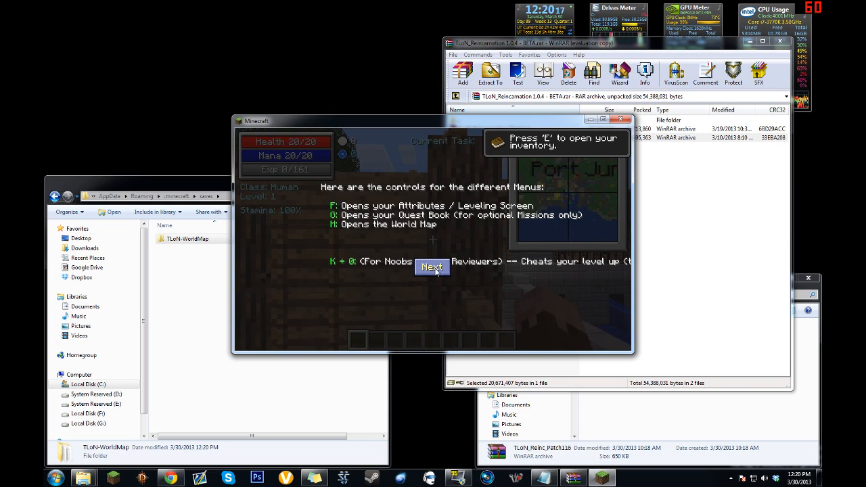
left_click(432, 267)
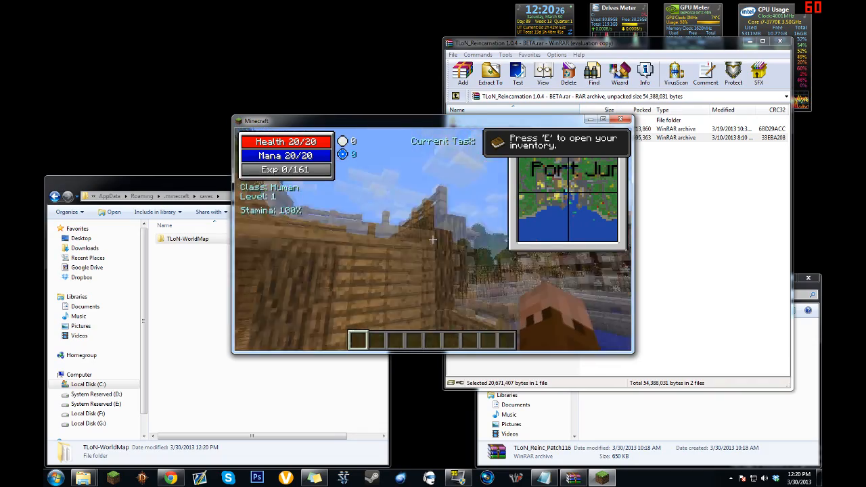
- Pause the game, visit the video settings with GUI Scale Normal, and return to the game menu
key("Escape")
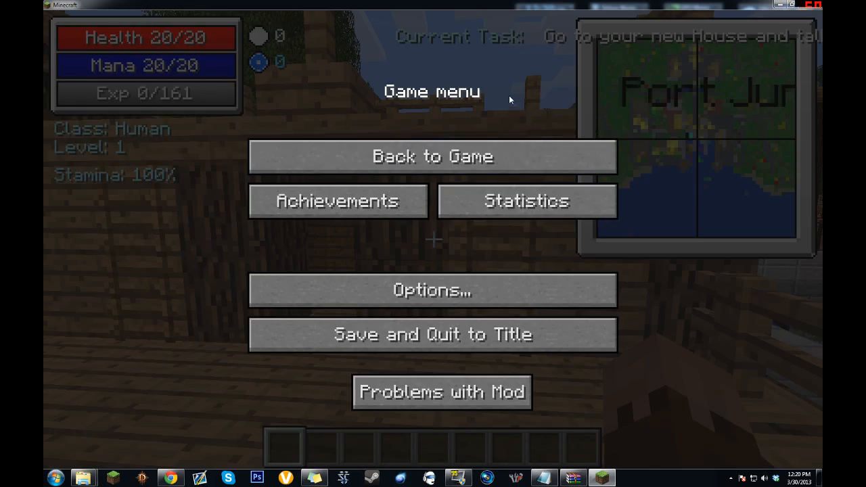
left_click(433, 157)
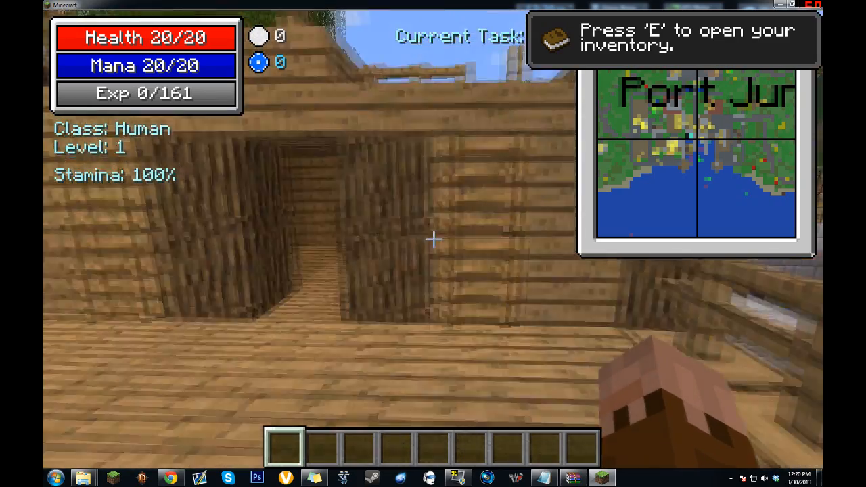
key("Escape")
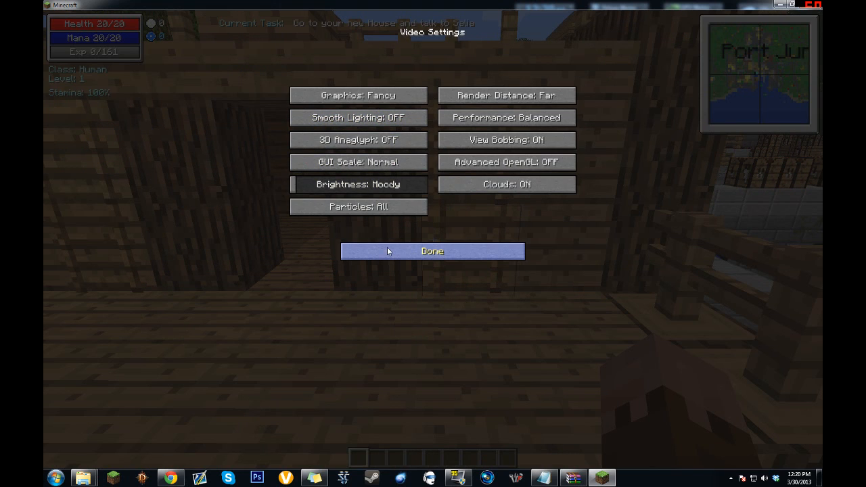
mouse_move(393, 254)
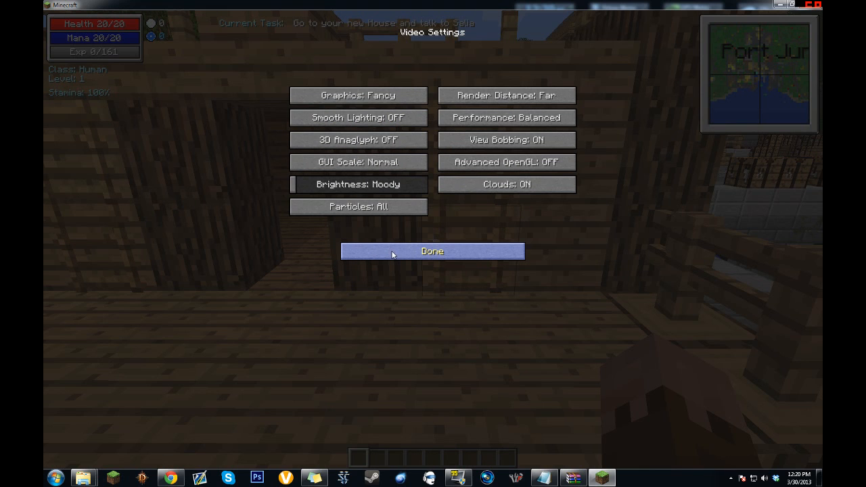
mouse_move(403, 263)
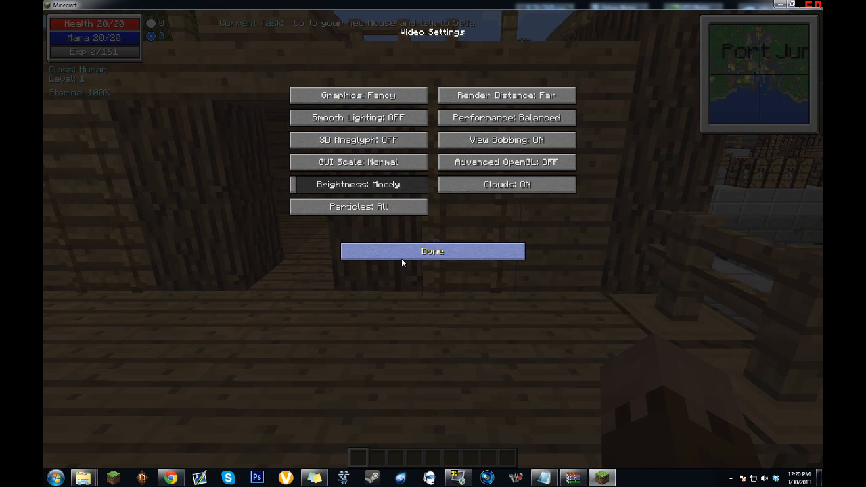
left_click(431, 250)
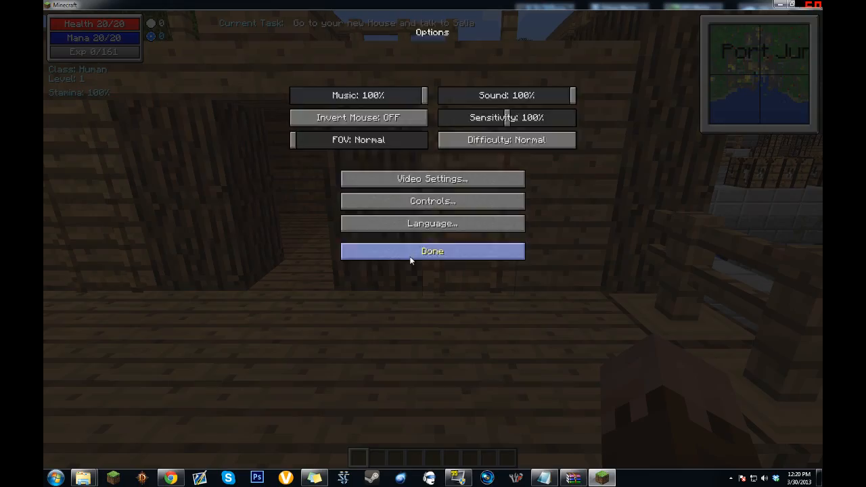
left_click(431, 251)
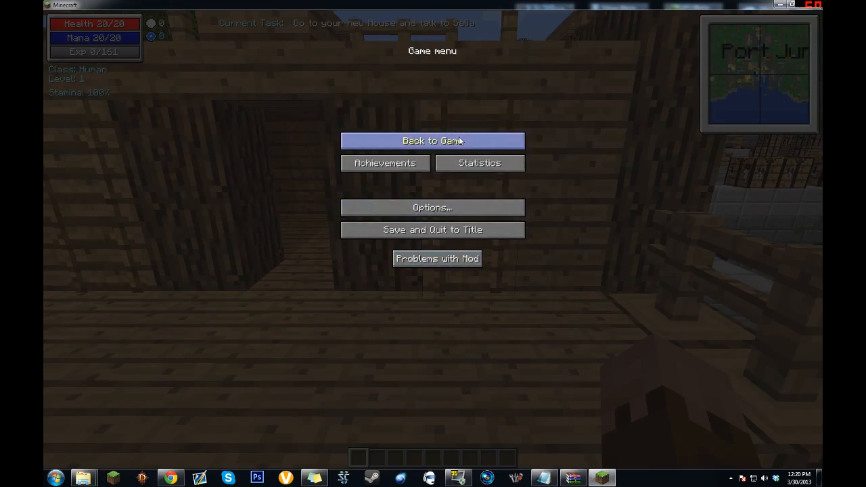
- Resume play and walk around the house deck in Fort Juno, earning the "Taking Inventory" achievement
left_click(433, 141)
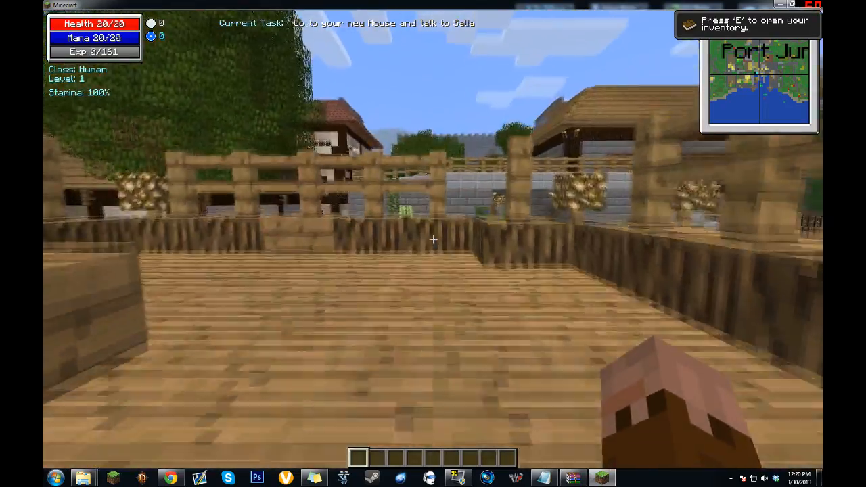
mouse_move(433, 241)
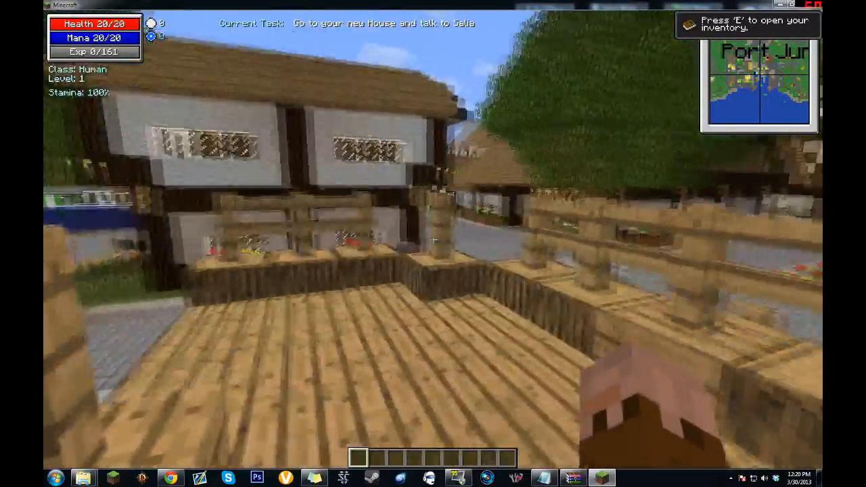
key("e")
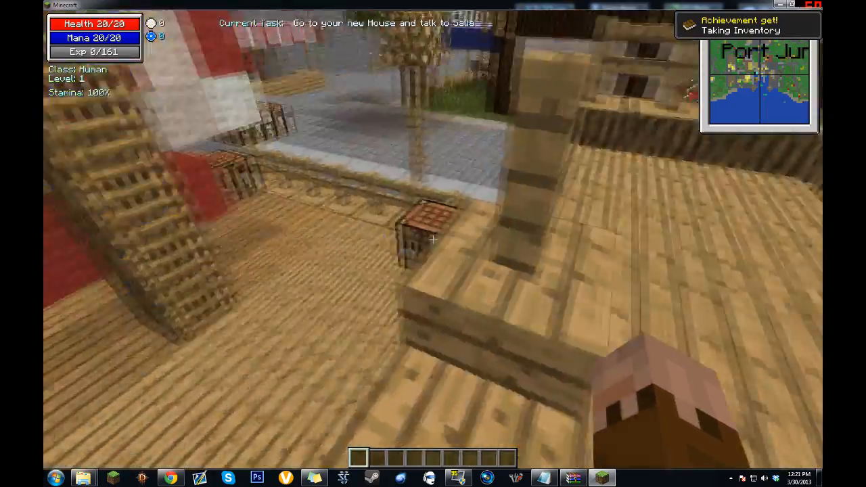
mouse_move(433, 244)
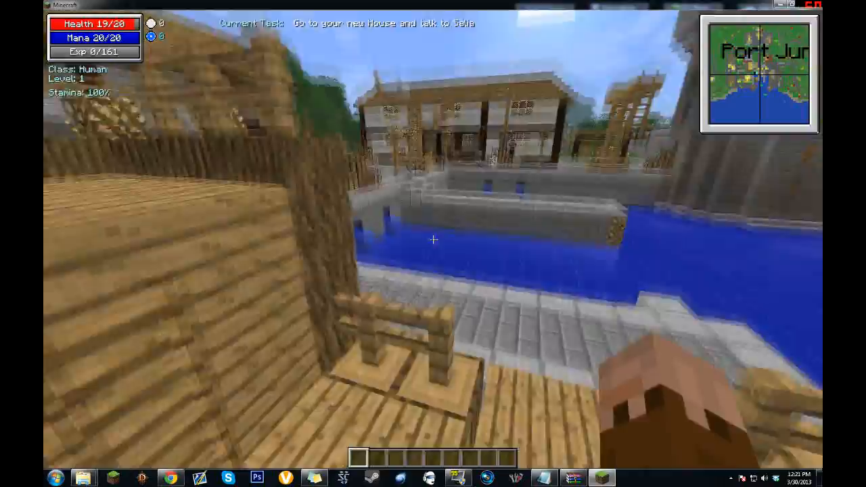
mouse_move(433, 243)
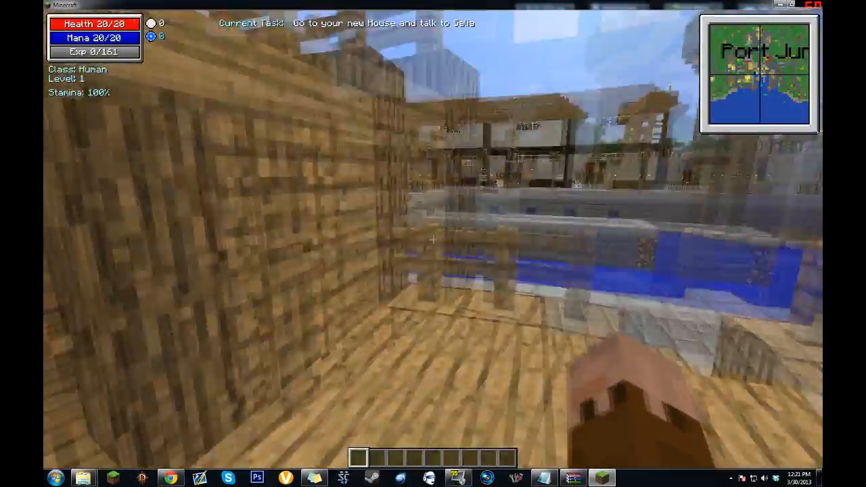
mouse_move(433, 244)
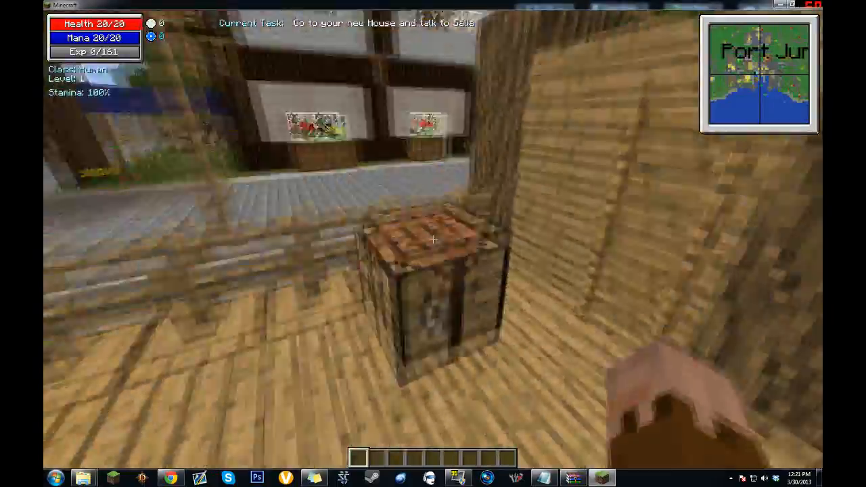
mouse_move(433, 244)
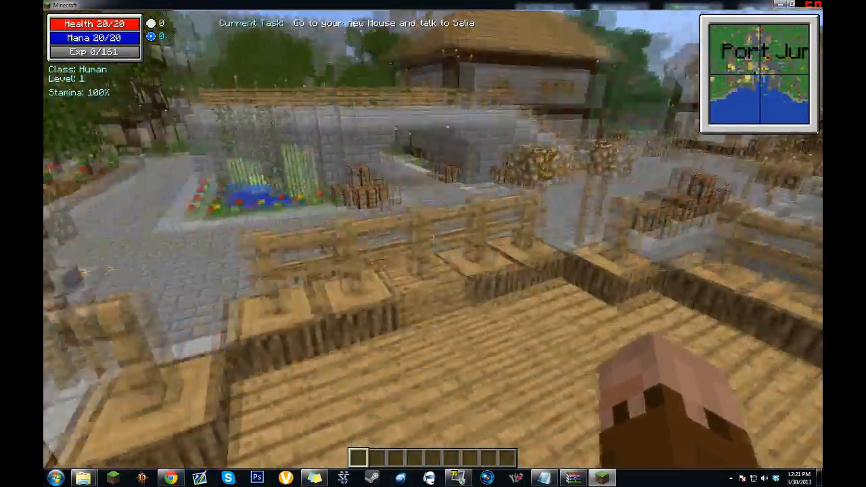
mouse_move(433, 244)
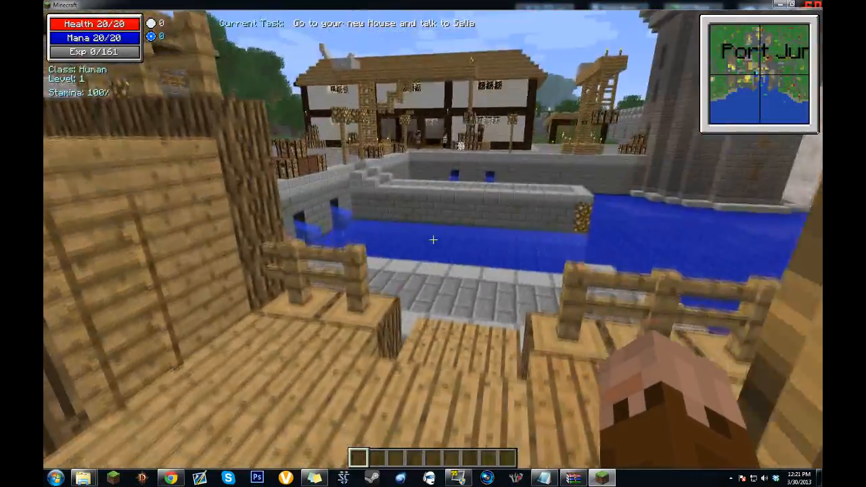
mouse_move(433, 241)
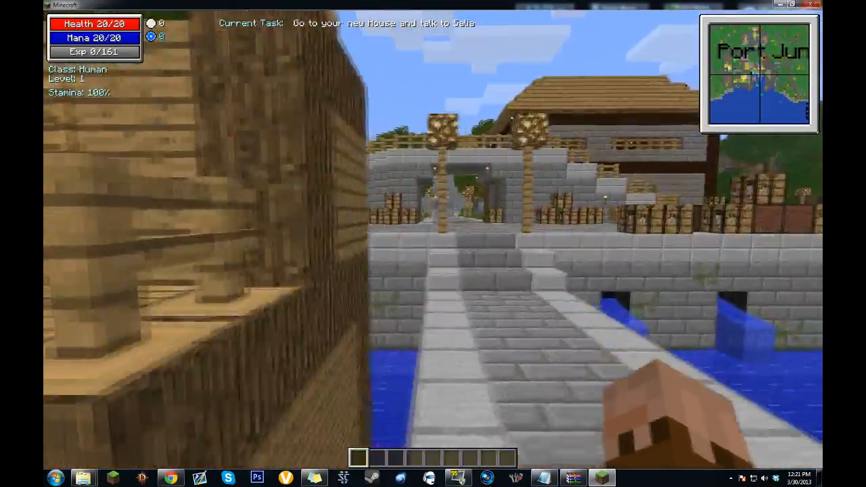